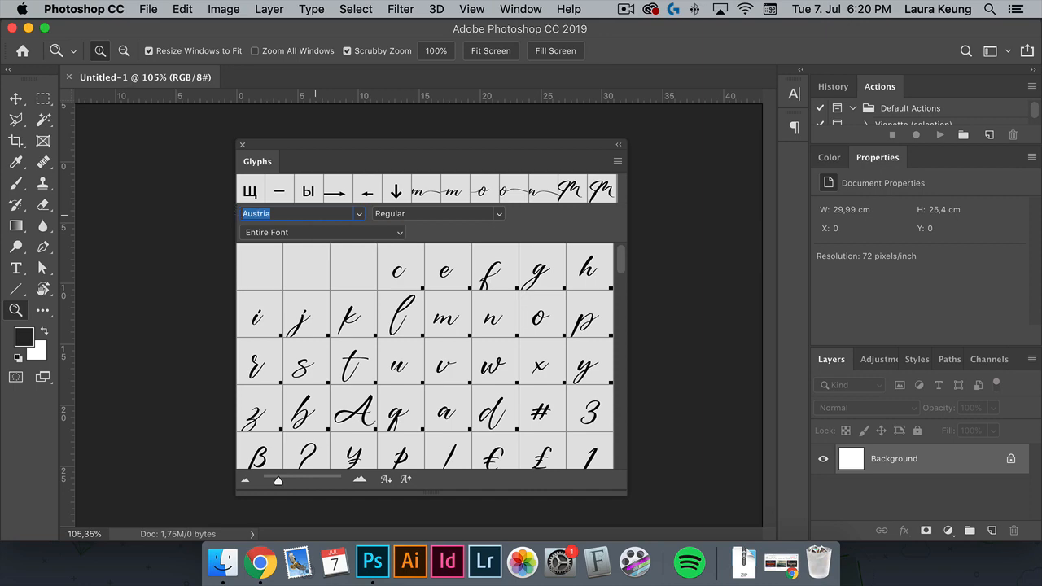
- Show only fonts in the swashes results and scroll to the Austria font card
{"action": "left_click", "coordinate": [278, 561]}
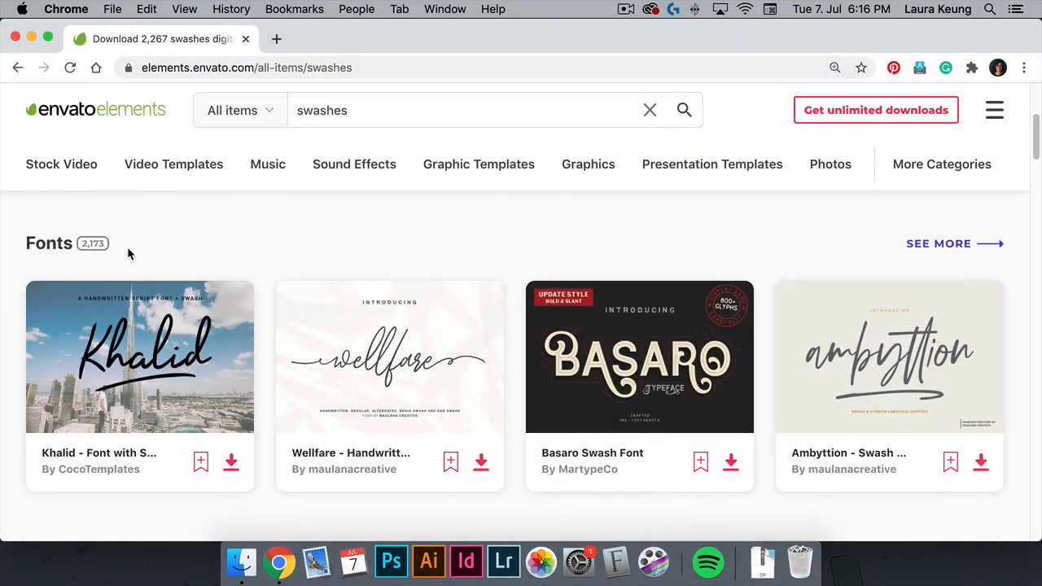
{"action": "left_click", "coordinate": [937, 244]}
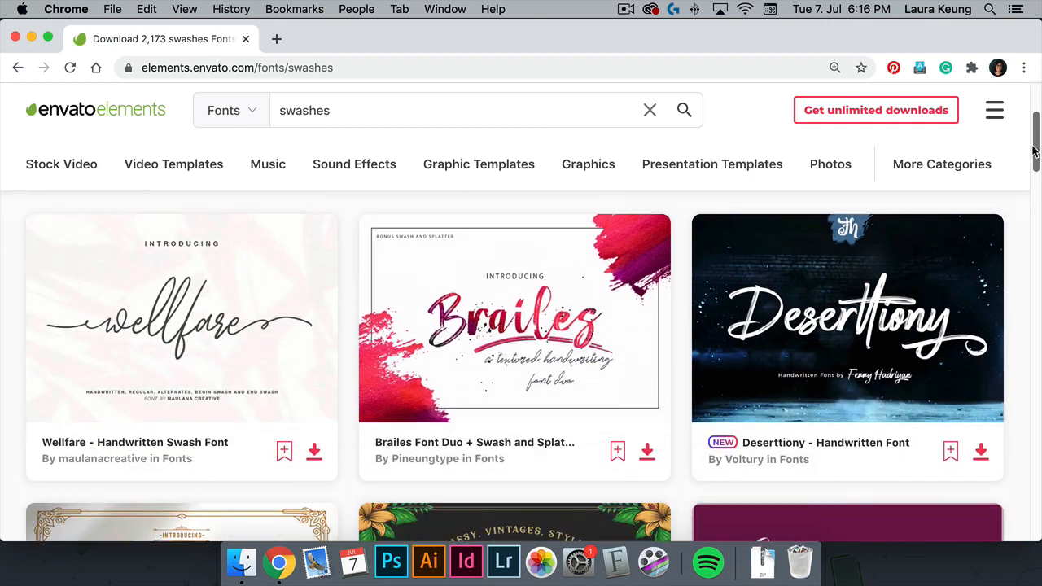
{"action": "scroll", "scroll_direction": "down", "scroll_amount": 3}
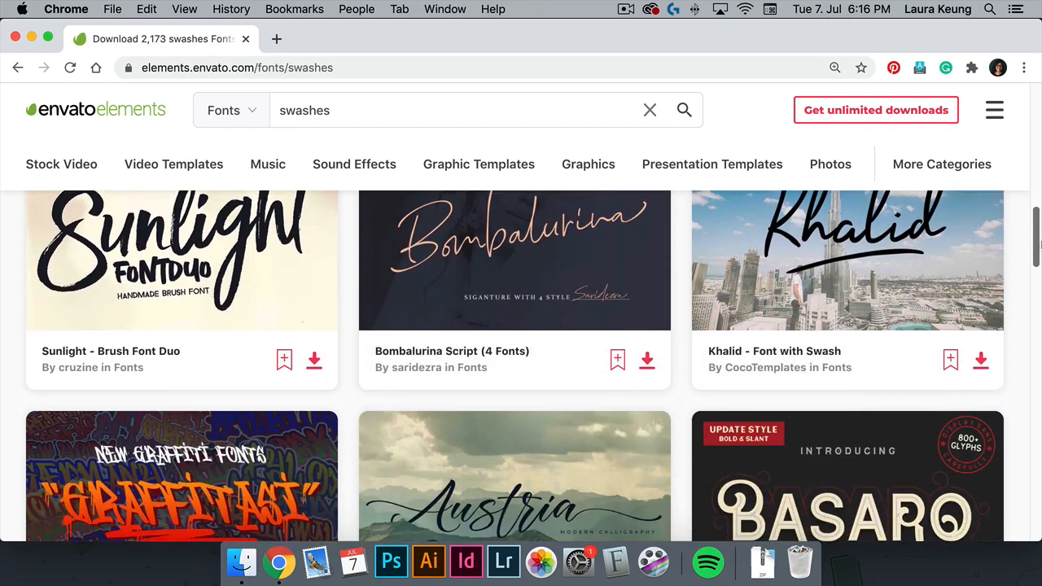
{"action": "scroll", "scroll_direction": "down", "scroll_amount": 3}
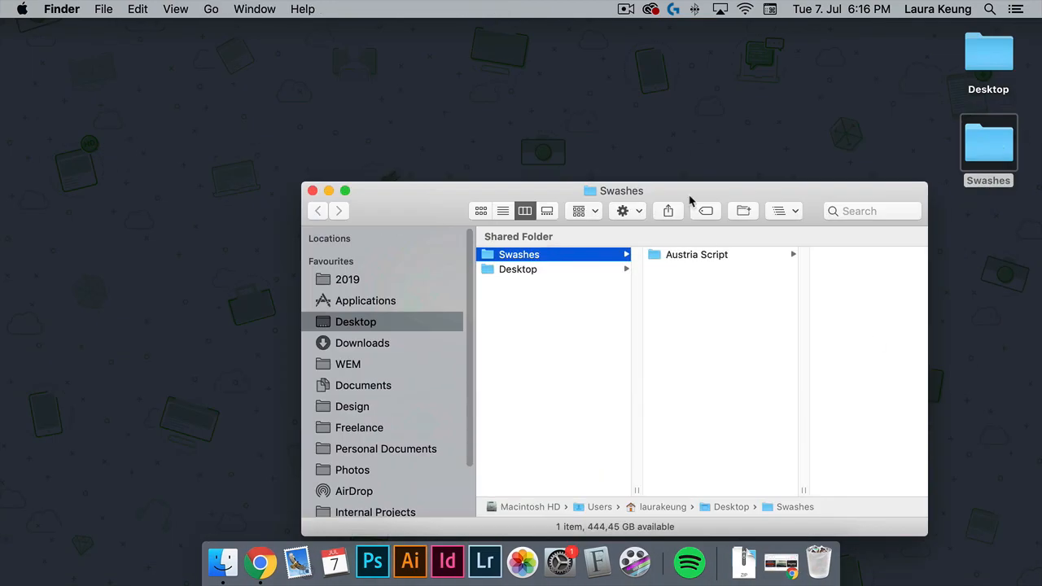
- Open the Austria Script folder toward its OTF file for preview
{"action": "left_click", "coordinate": [696, 254]}
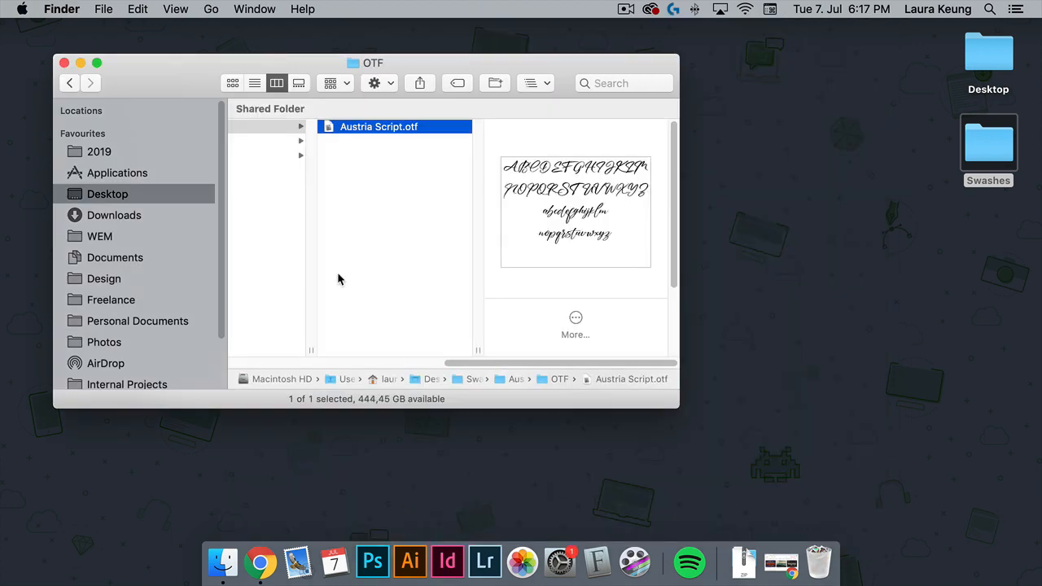
- Launch Photoshop and create a blank 850 × 720 px white document from the Custom preset
{"action": "left_click", "coordinate": [372, 561]}
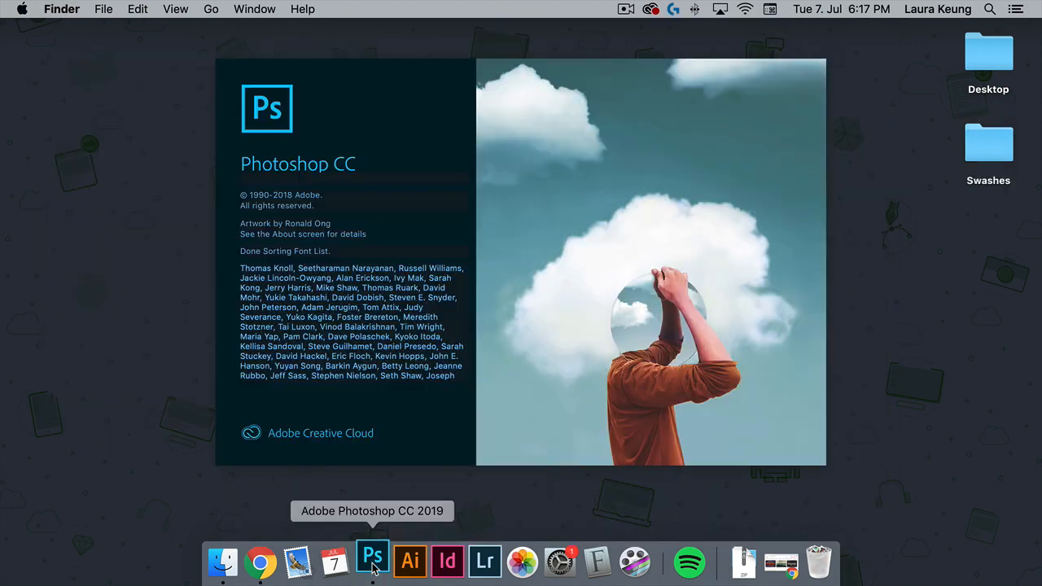
{"action": "left_click", "coordinate": [372, 559]}
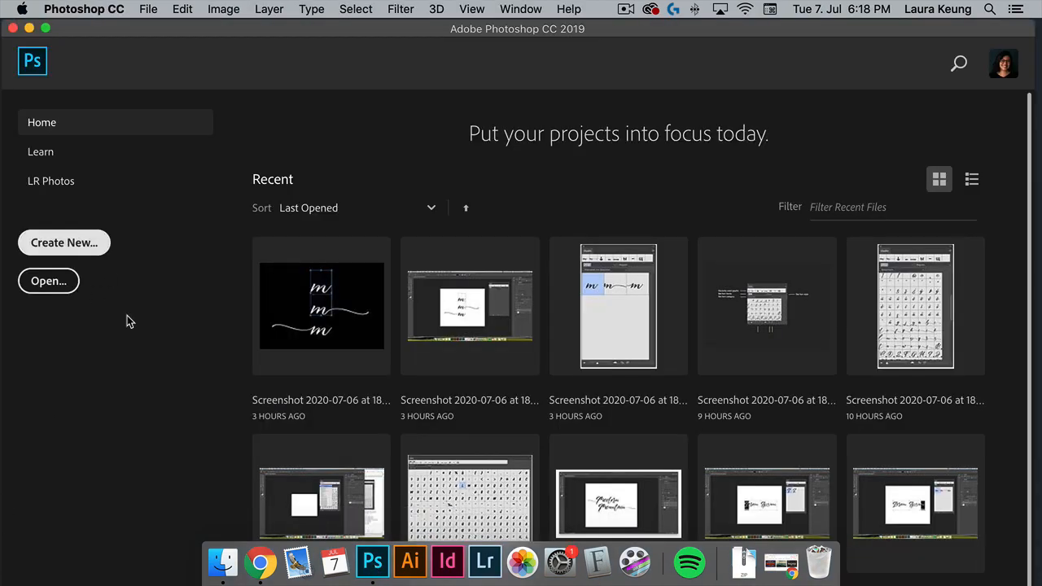
{"action": "left_click", "coordinate": [63, 242]}
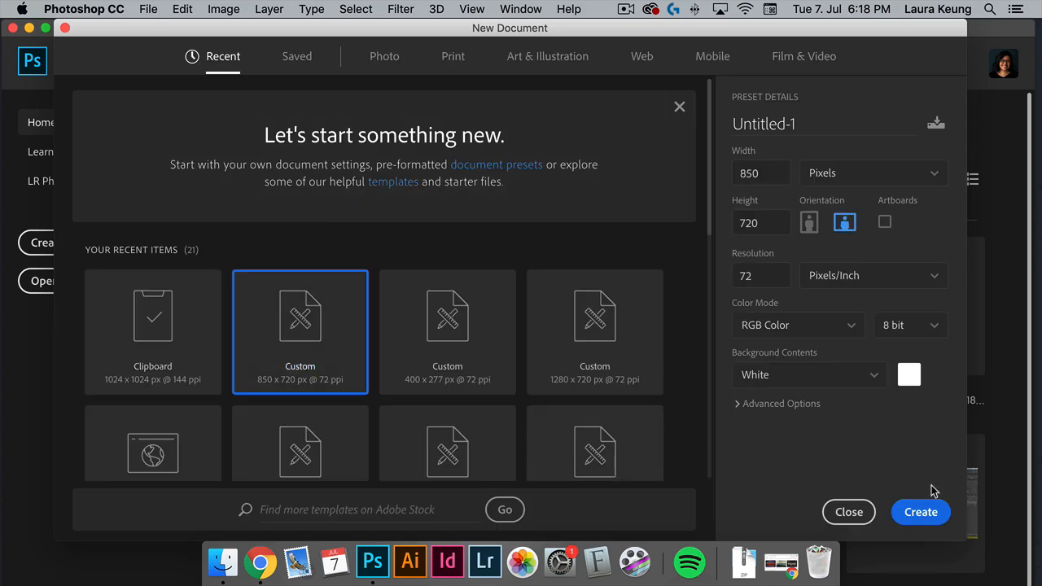
{"action": "left_click", "coordinate": [921, 512]}
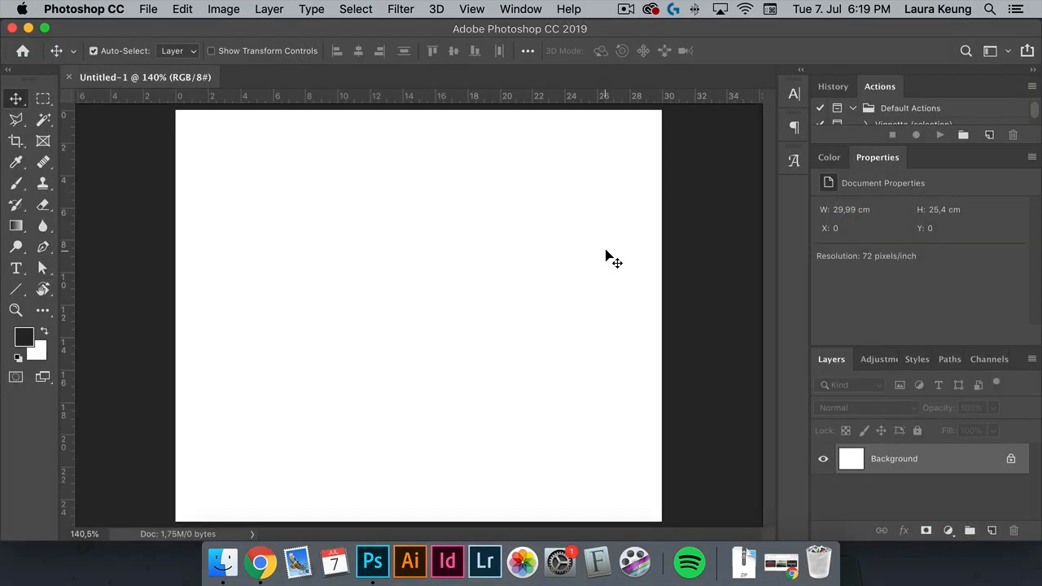
- Show the Glyphs panel via the Window menu
{"action": "left_click", "coordinate": [520, 9]}
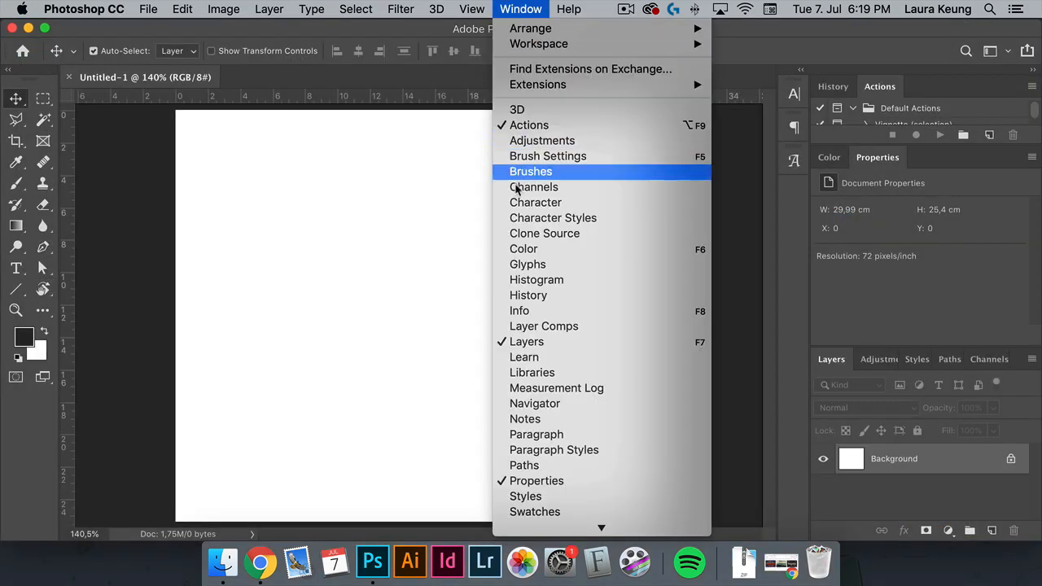
{"action": "left_click", "coordinate": [527, 264]}
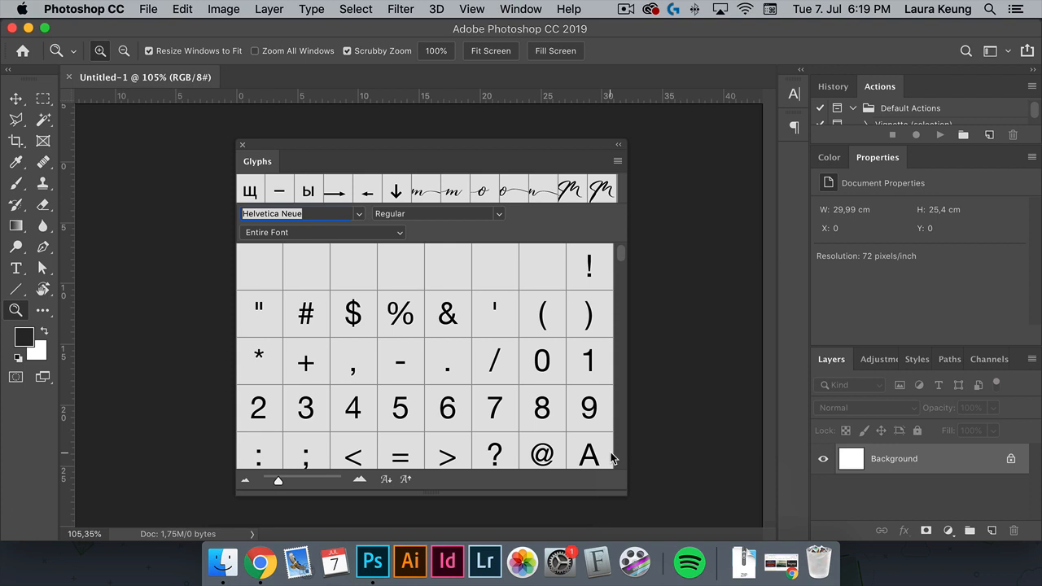
- Set the Glyphs panel to the Austria font, Entire Font subset and Regular style
{"action": "left_click", "coordinate": [301, 214]}
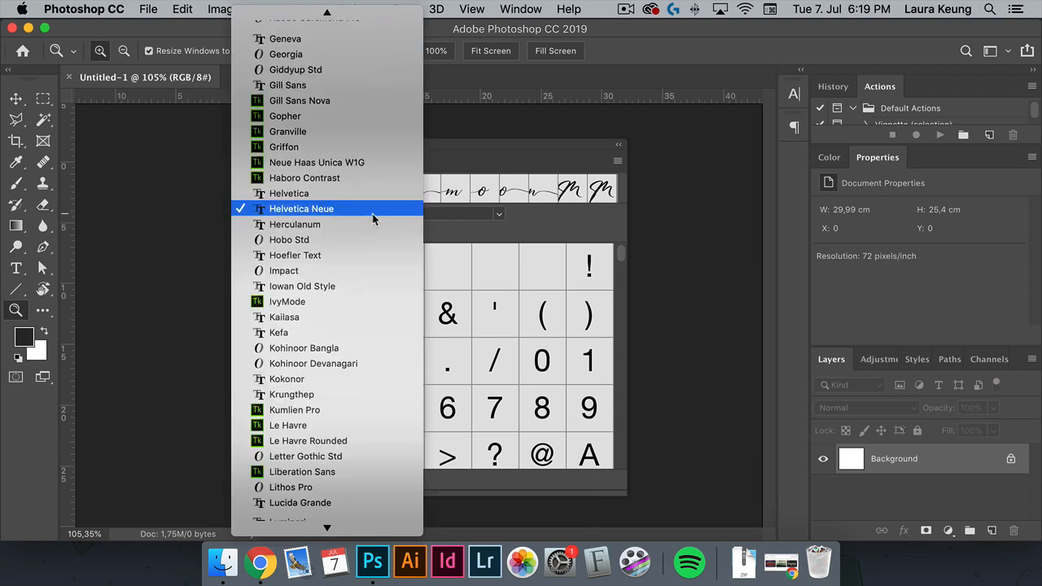
{"action": "scroll", "scroll_direction": "up", "scroll_amount": 3}
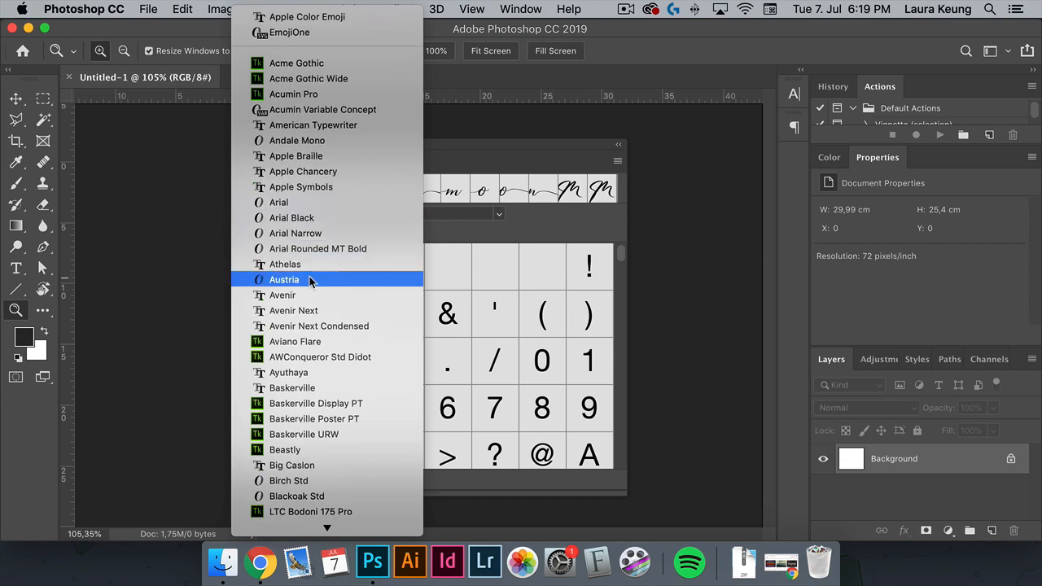
{"action": "left_click", "coordinate": [284, 279]}
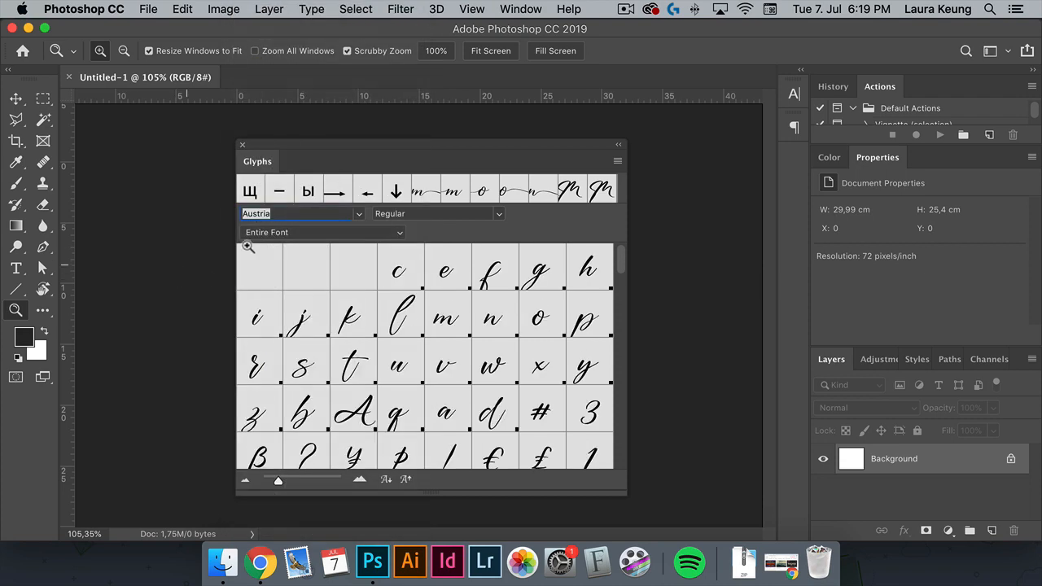
{"action": "left_click", "coordinate": [322, 232]}
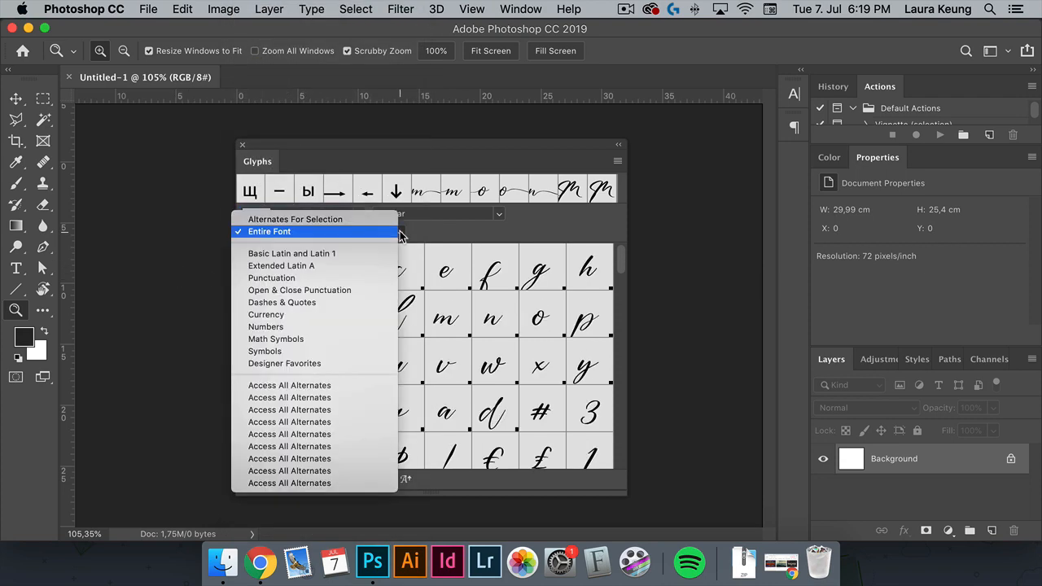
{"action": "mouse_move", "coordinate": [290, 363]}
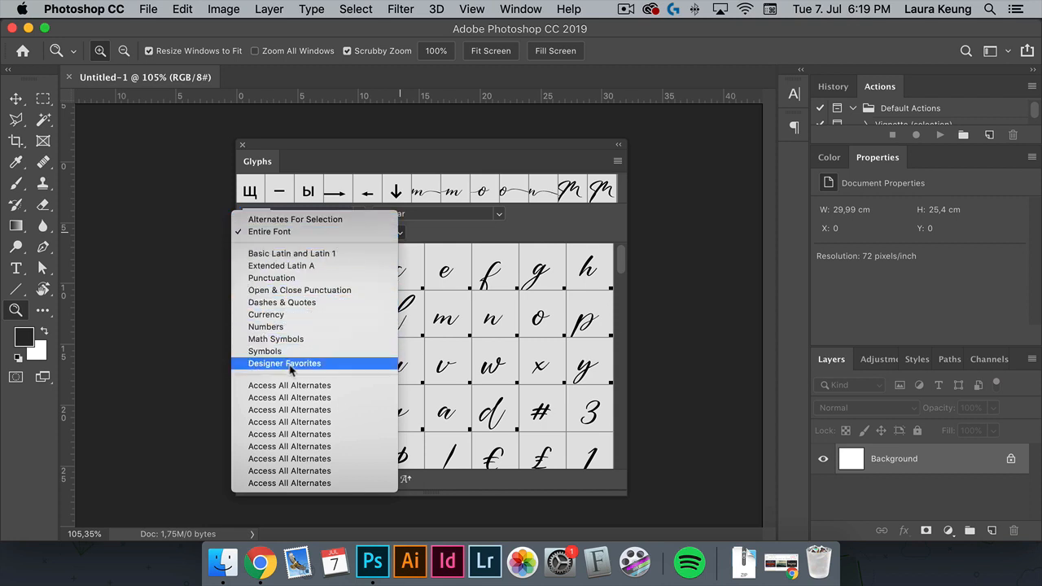
{"action": "mouse_move", "coordinate": [460, 251]}
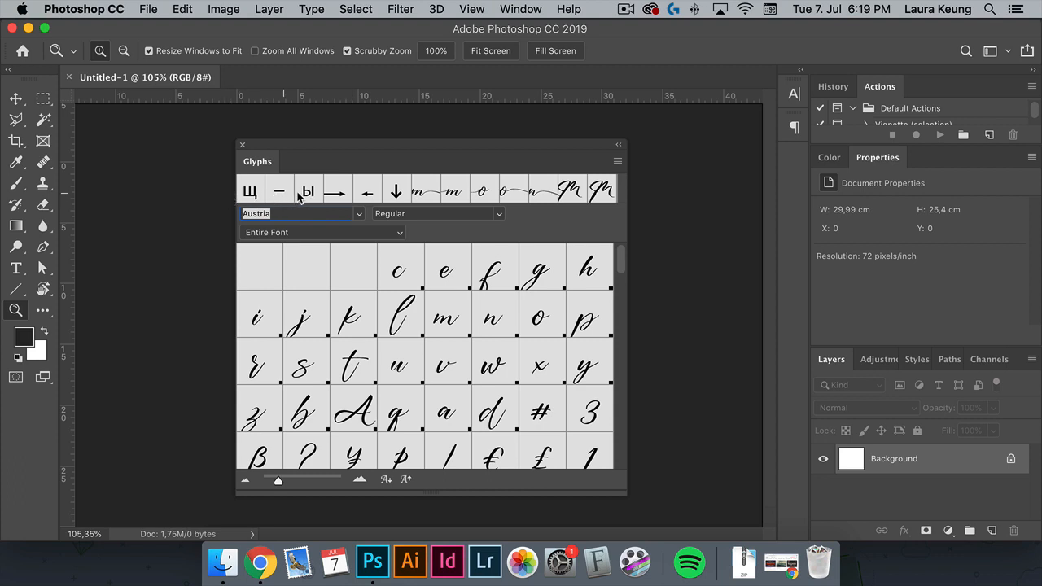
{"action": "mouse_move", "coordinate": [513, 242]}
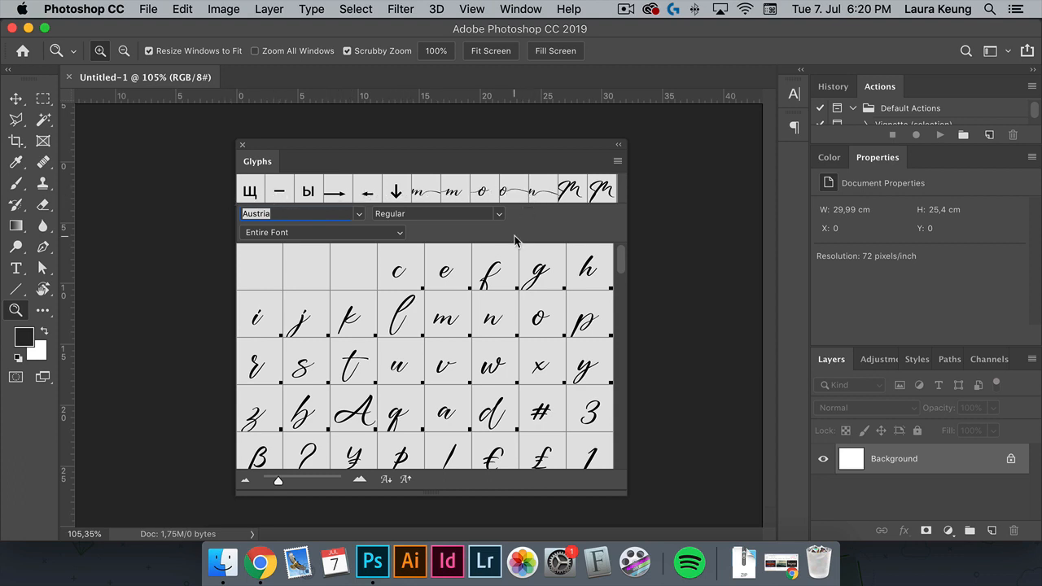
{"action": "left_click", "coordinate": [437, 213]}
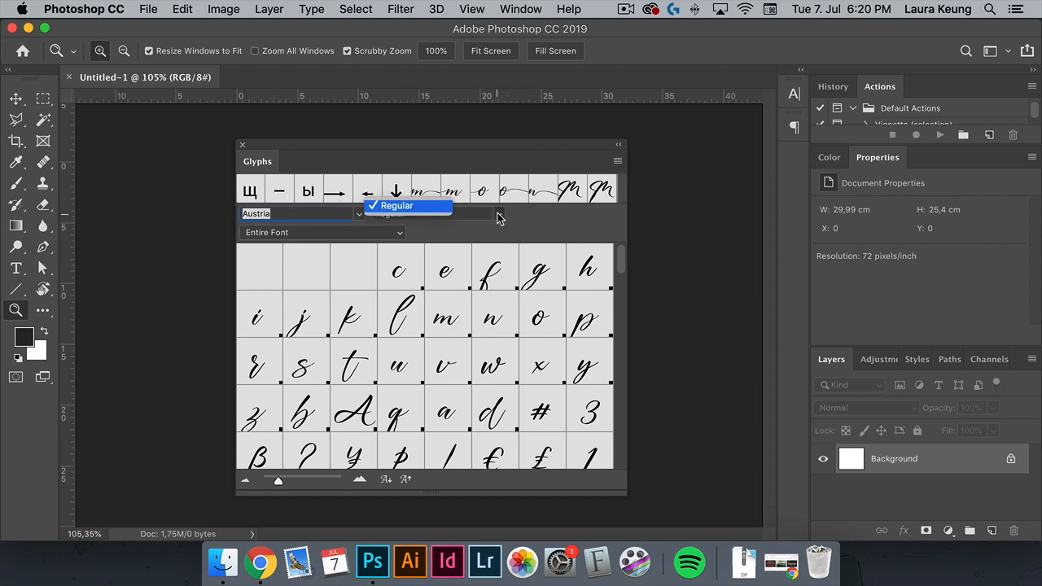
{"action": "left_click", "coordinate": [407, 205]}
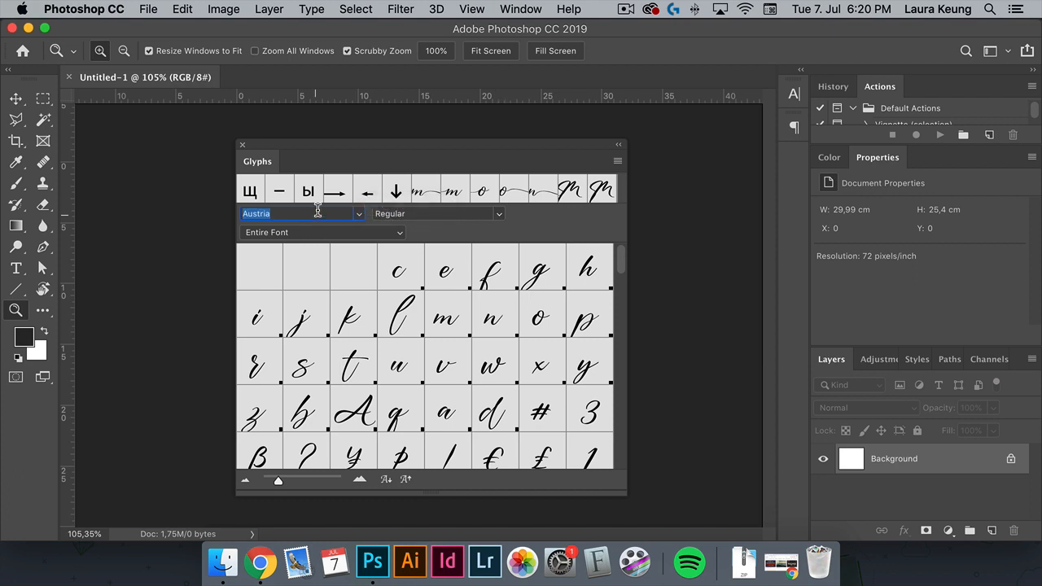
{"action": "mouse_move", "coordinate": [299, 213]}
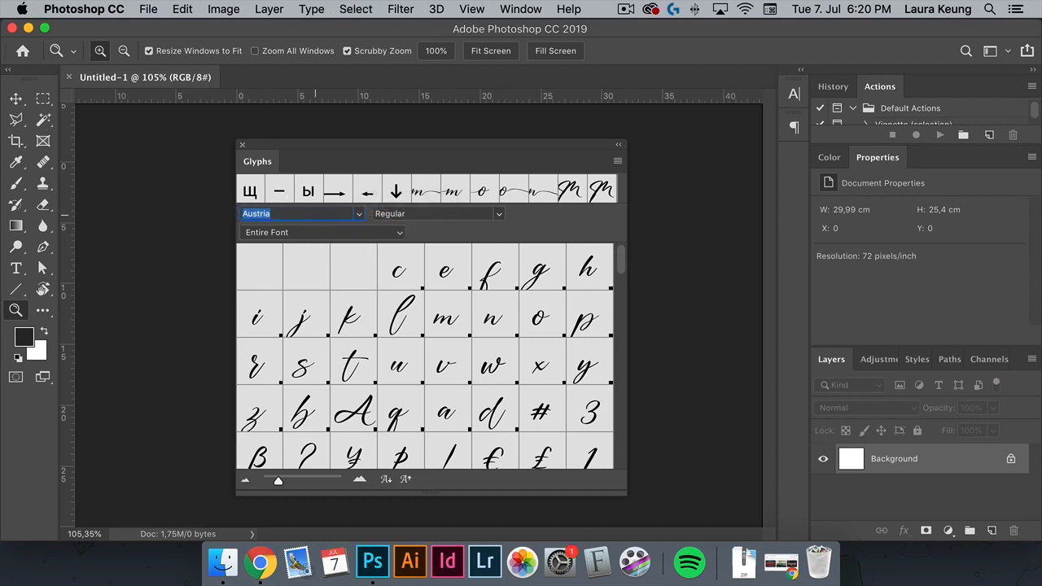
{"action": "left_click", "coordinate": [301, 213]}
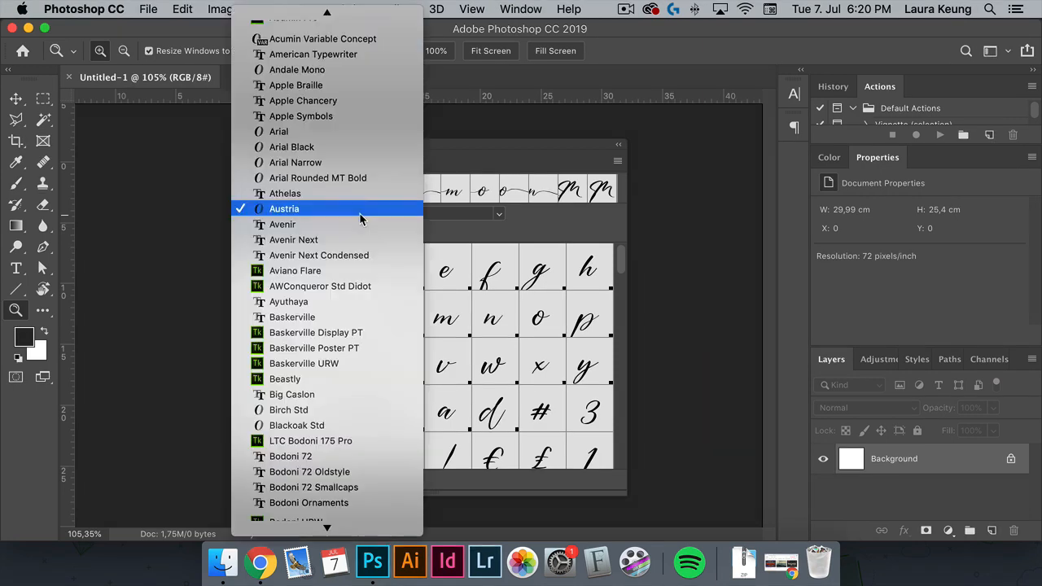
{"action": "left_click", "coordinate": [284, 209]}
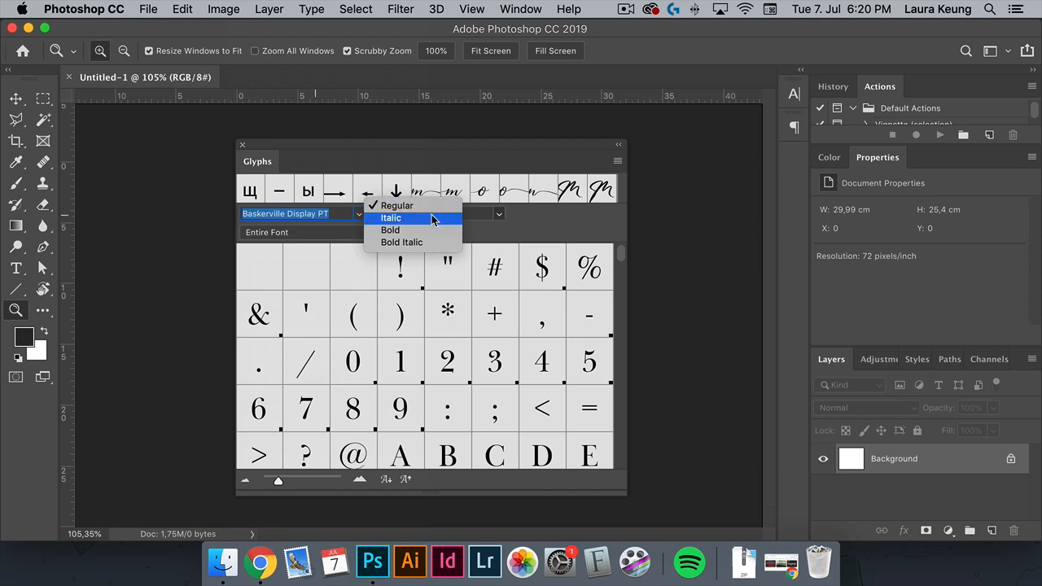
{"action": "left_click", "coordinate": [390, 230]}
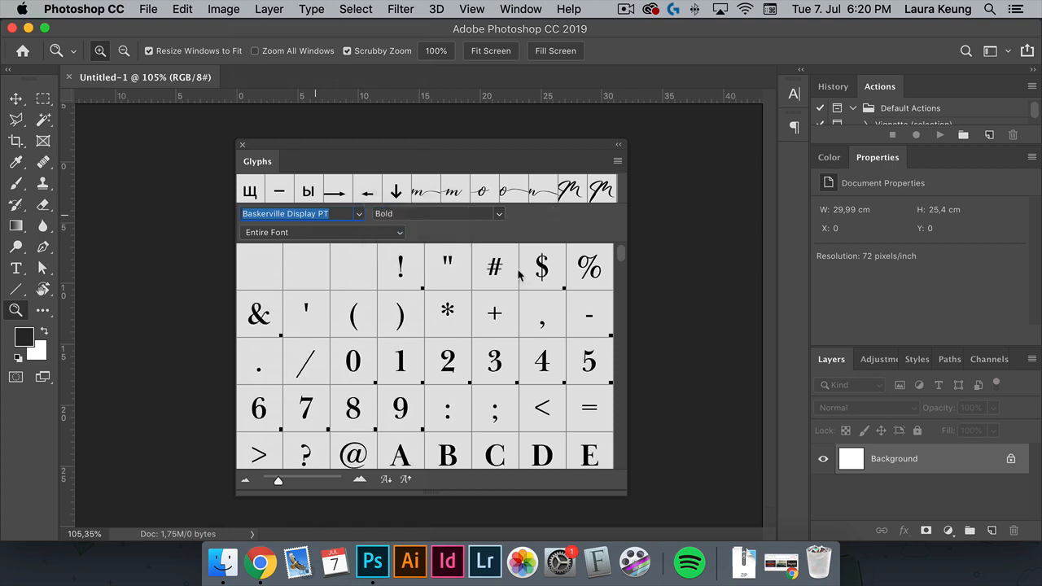
{"action": "mouse_move", "coordinate": [361, 276]}
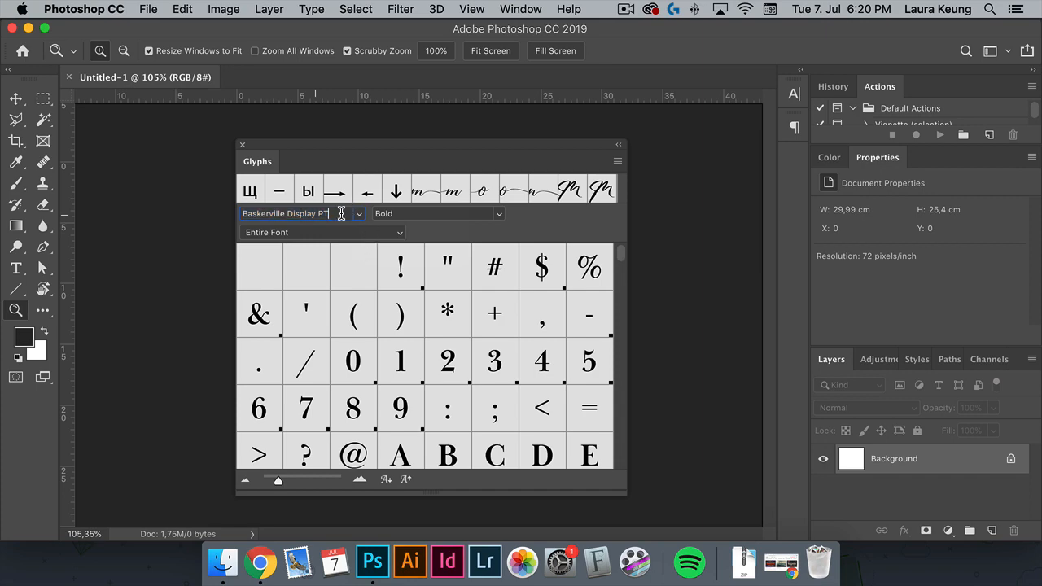
{"action": "left_click", "coordinate": [356, 213]}
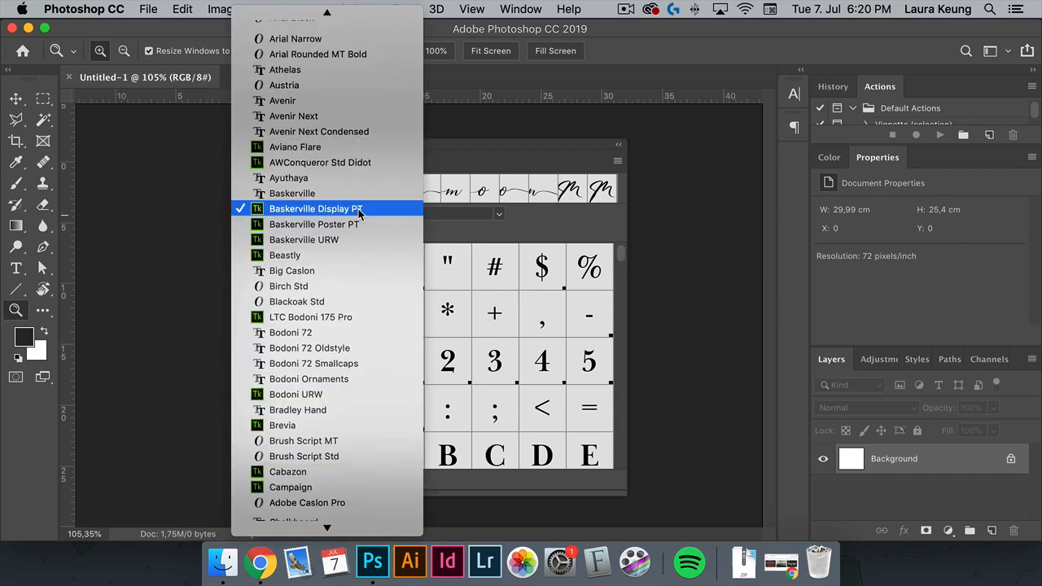
{"action": "left_click", "coordinate": [284, 84]}
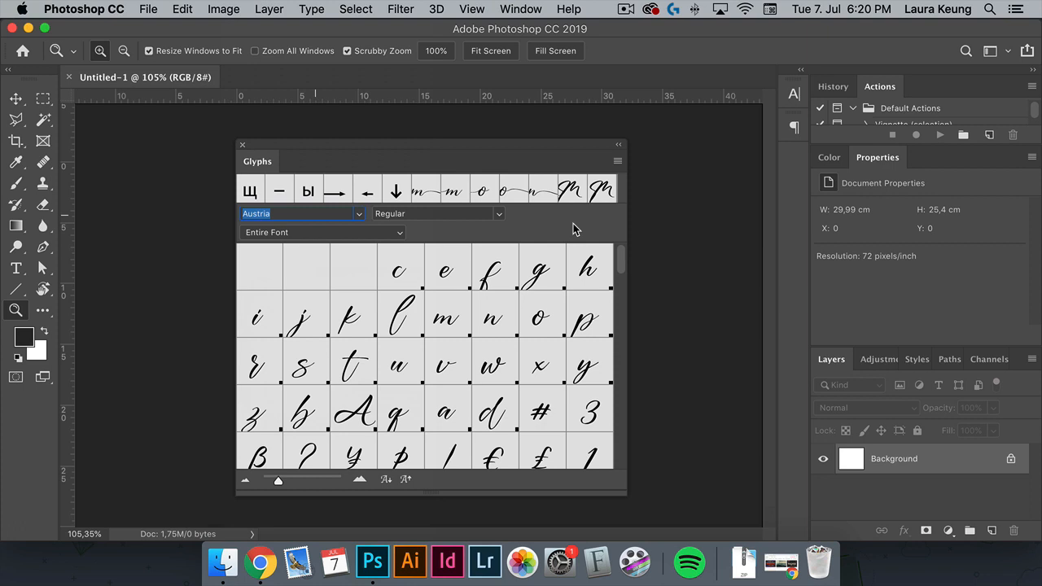
{"action": "mouse_move", "coordinate": [280, 486]}
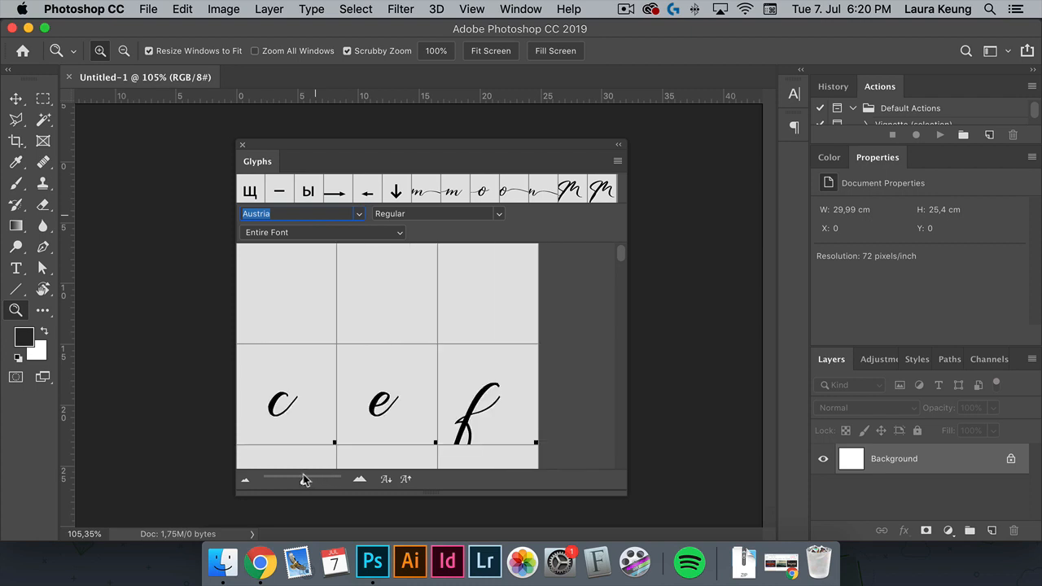
- Adjust the Glyphs panel thumbnail size slider to fit more Austria characters
{"action": "left_click", "coordinate": [245, 478]}
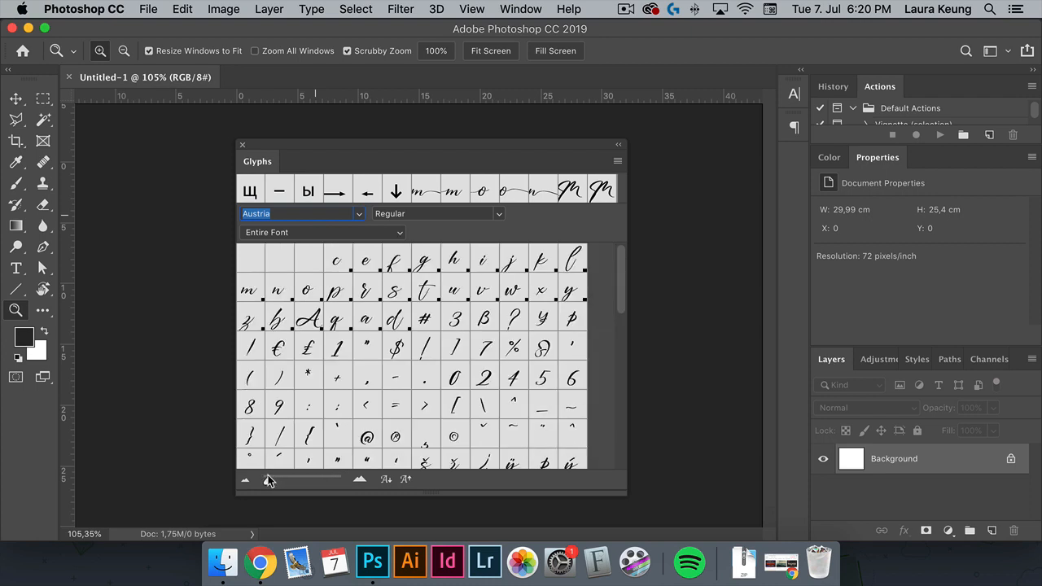
{"action": "left_click", "coordinate": [387, 478]}
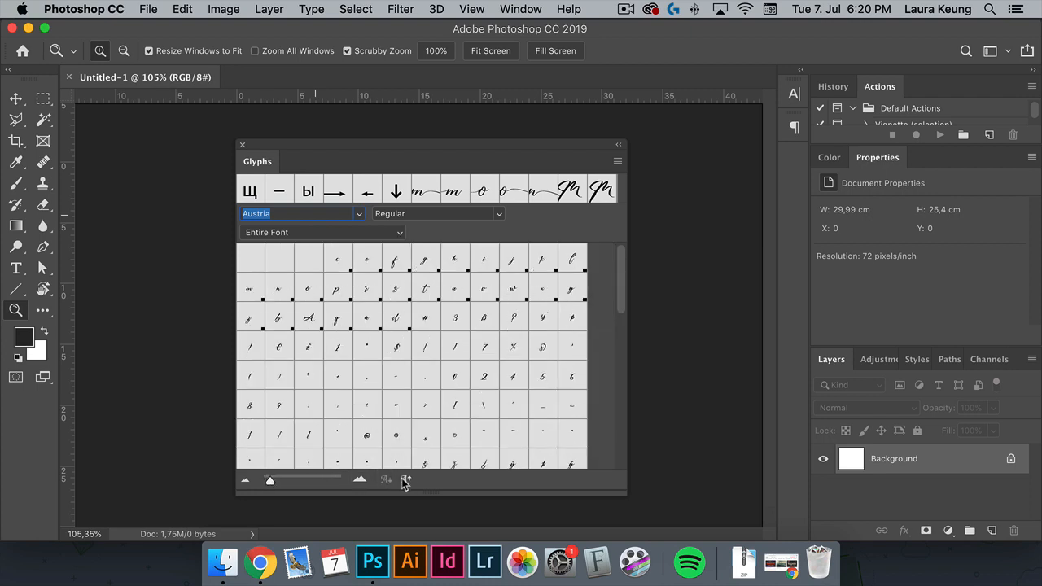
{"action": "left_click", "coordinate": [405, 480]}
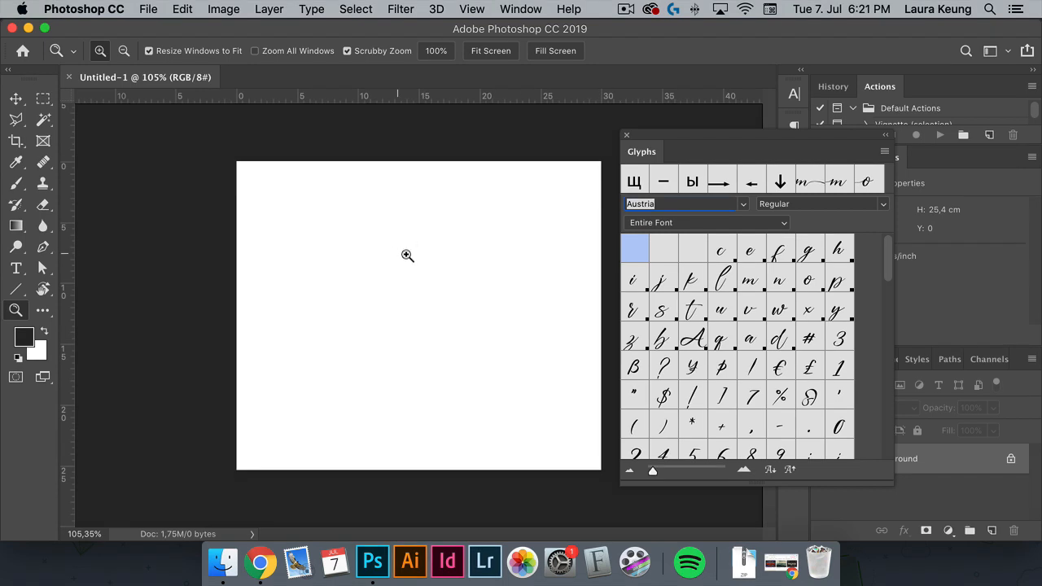
- Start a text line on the page with a larger type size and black text colour
{"action": "left_click", "coordinate": [16, 267]}
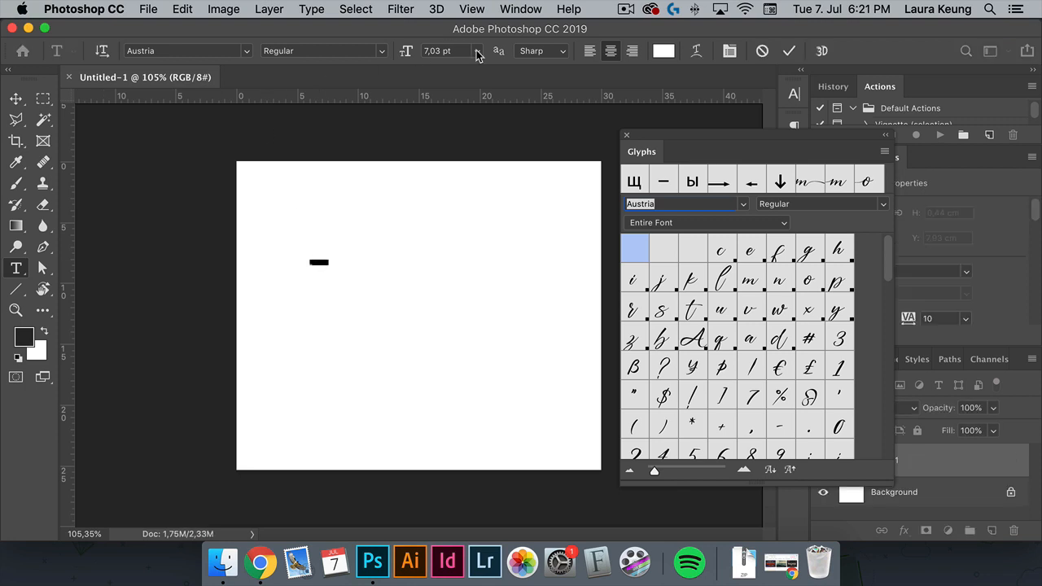
{"action": "left_click", "coordinate": [663, 50]}
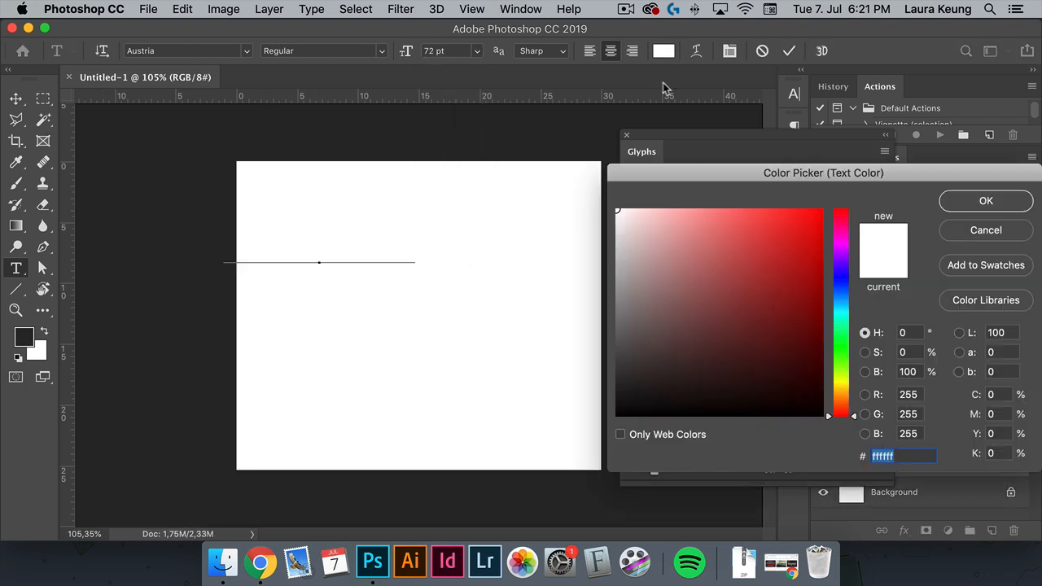
{"action": "left_click", "coordinate": [985, 200]}
{"action": "type", "text": "Lorem Ipsum"}
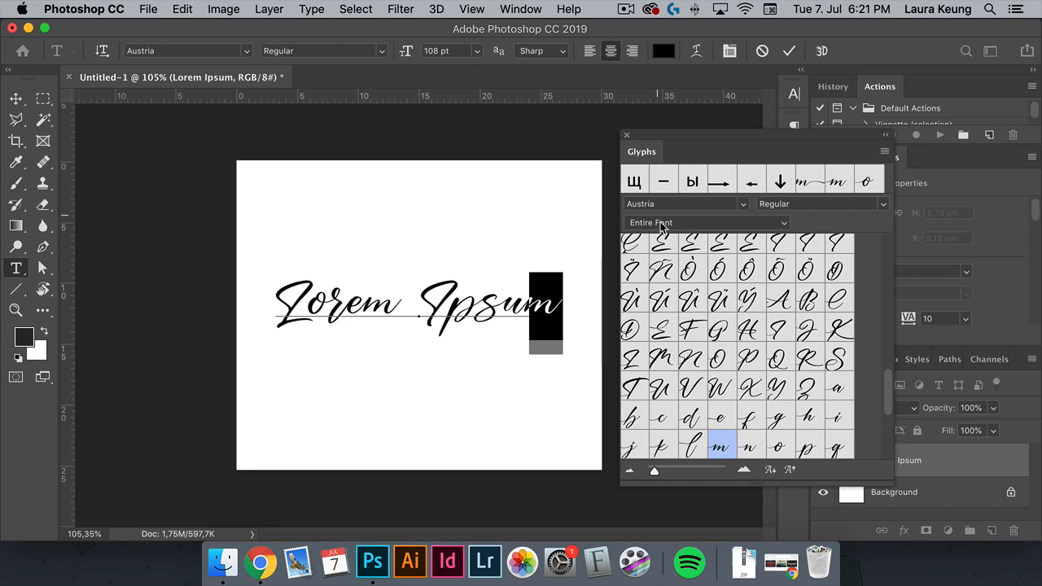
- Show Alternates For Selection and swap the final m for its long-tailed swash
{"action": "left_click", "coordinate": [704, 222]}
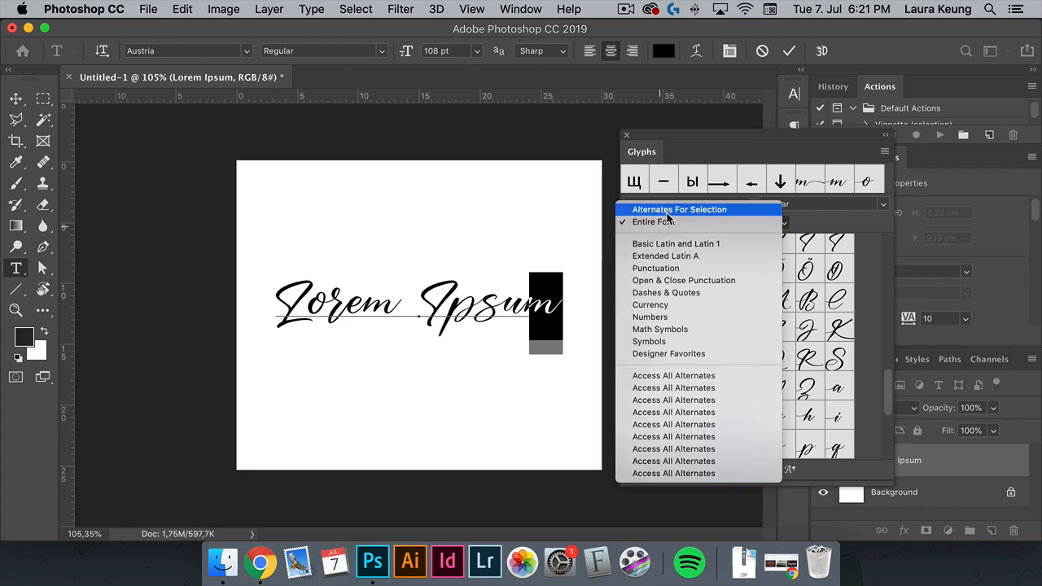
{"action": "left_click", "coordinate": [652, 221]}
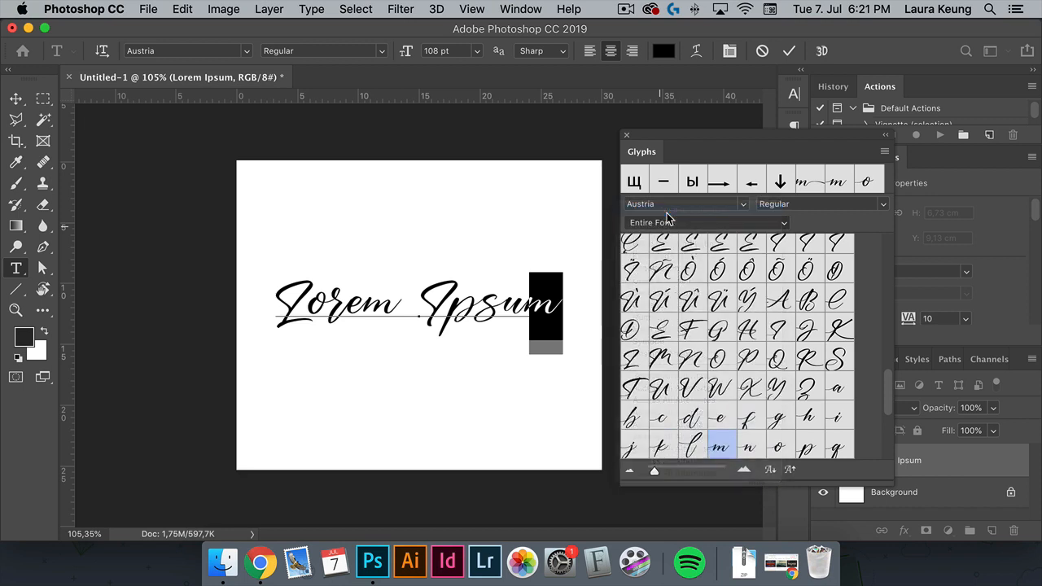
{"action": "left_click", "coordinate": [705, 222]}
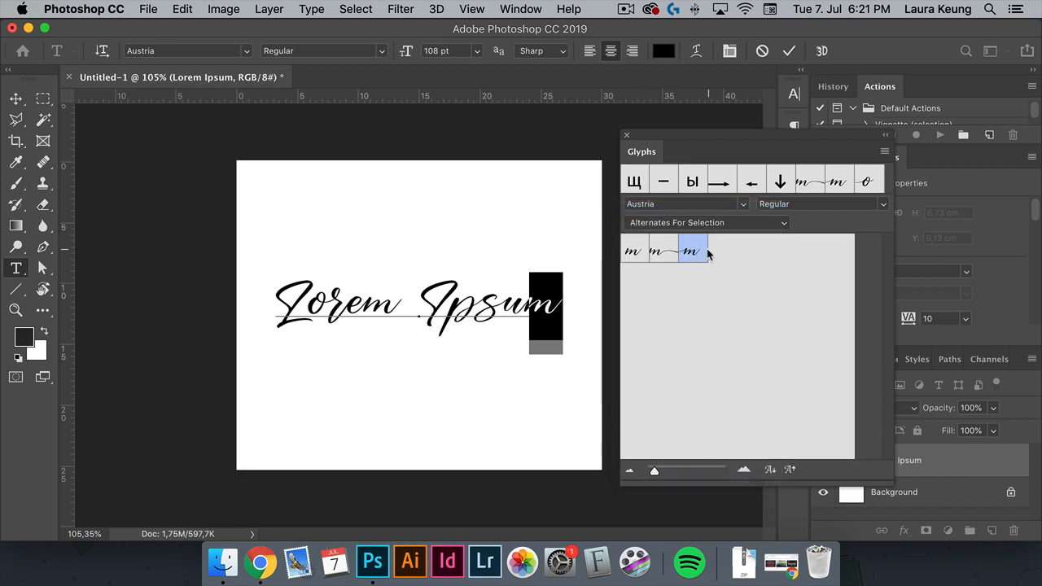
{"action": "left_click", "coordinate": [666, 250]}
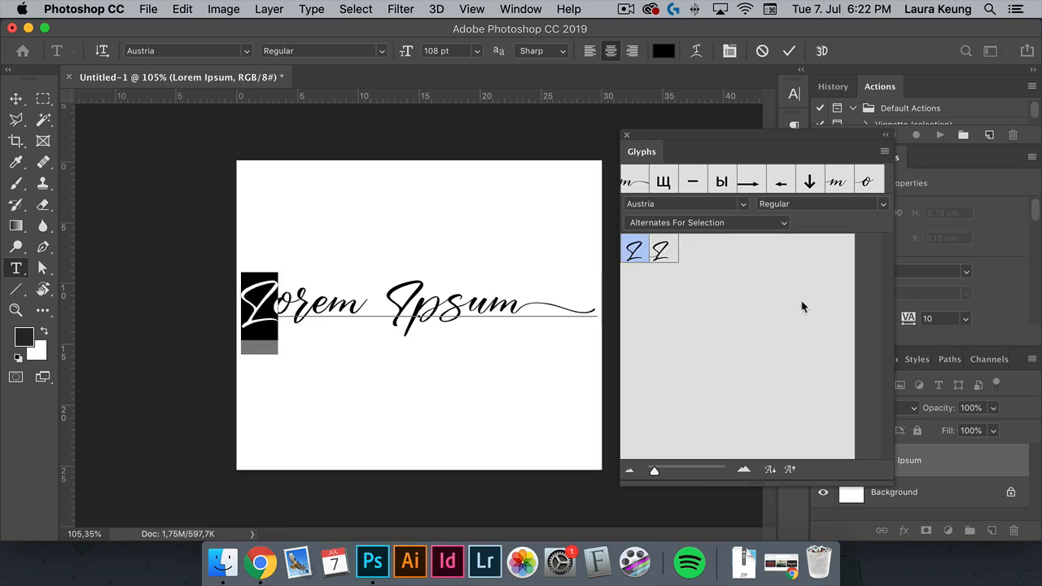
{"action": "mouse_move", "coordinate": [159, 317]}
{"action": "type", "text": "pppp"}
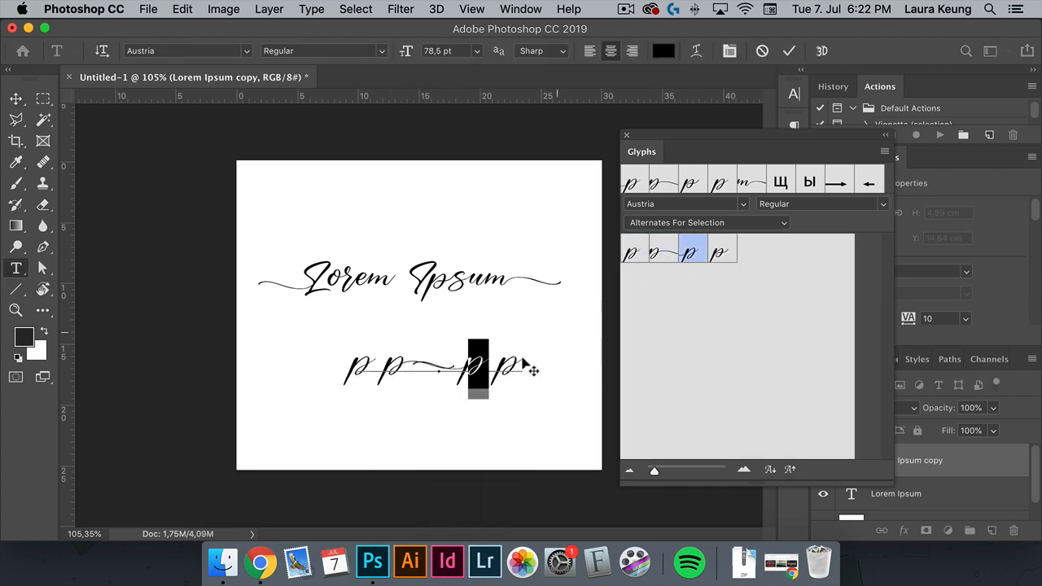
- Commit the pp pp text edits and zoom in on the page
{"action": "left_click", "coordinate": [16, 98]}
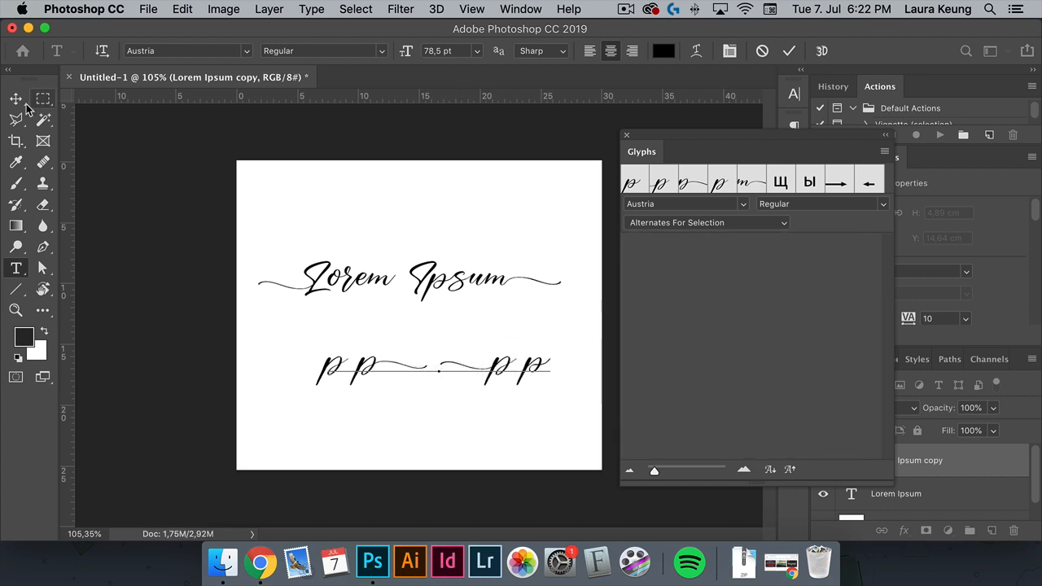
{"action": "left_click", "coordinate": [15, 310]}
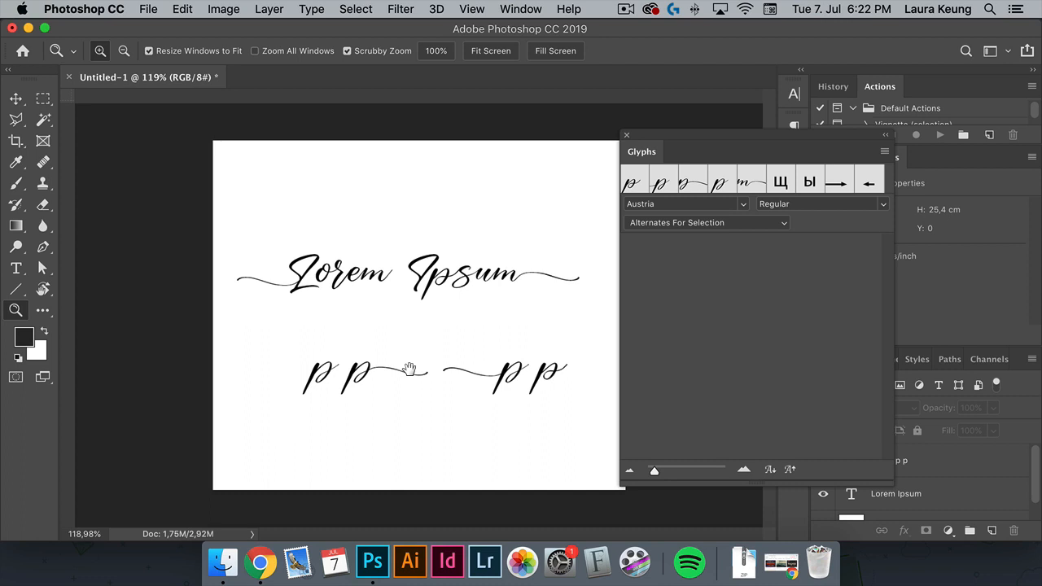
{"action": "left_click", "coordinate": [15, 99]}
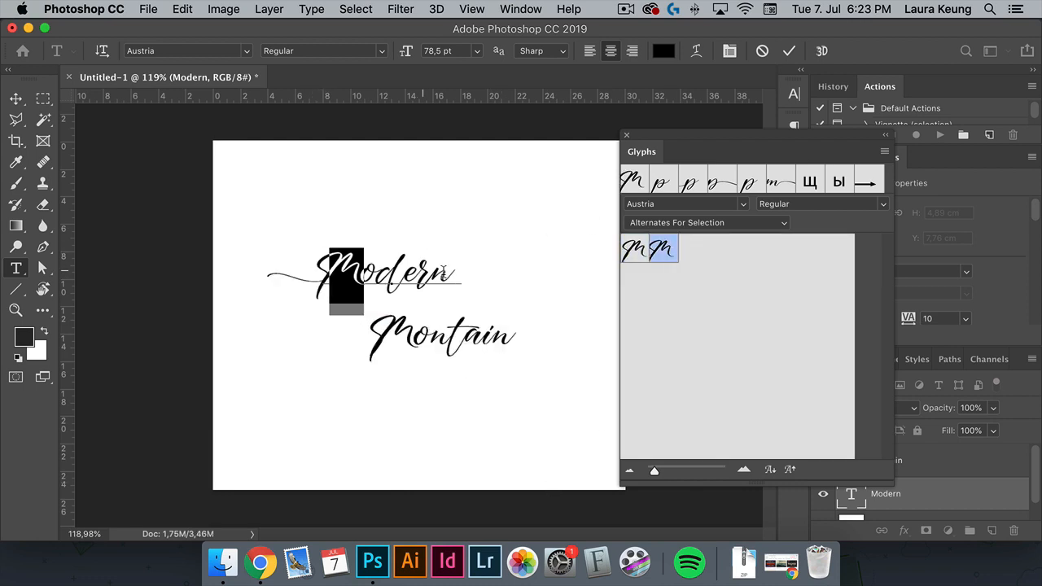
- Give both capital M's swash alternates and the final n a trailing swash
{"action": "left_click", "coordinate": [14, 98]}
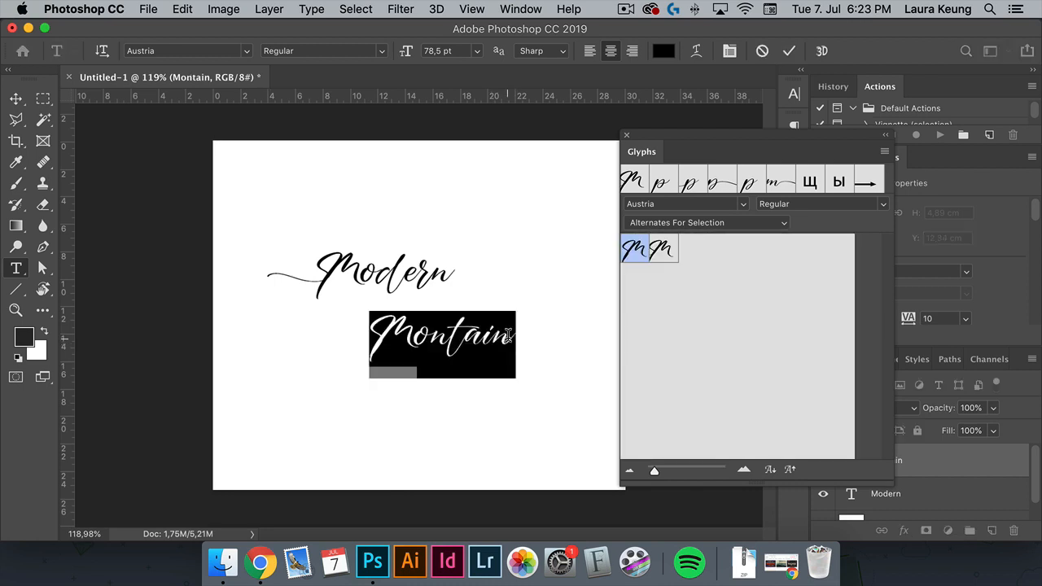
{"action": "left_click", "coordinate": [635, 249]}
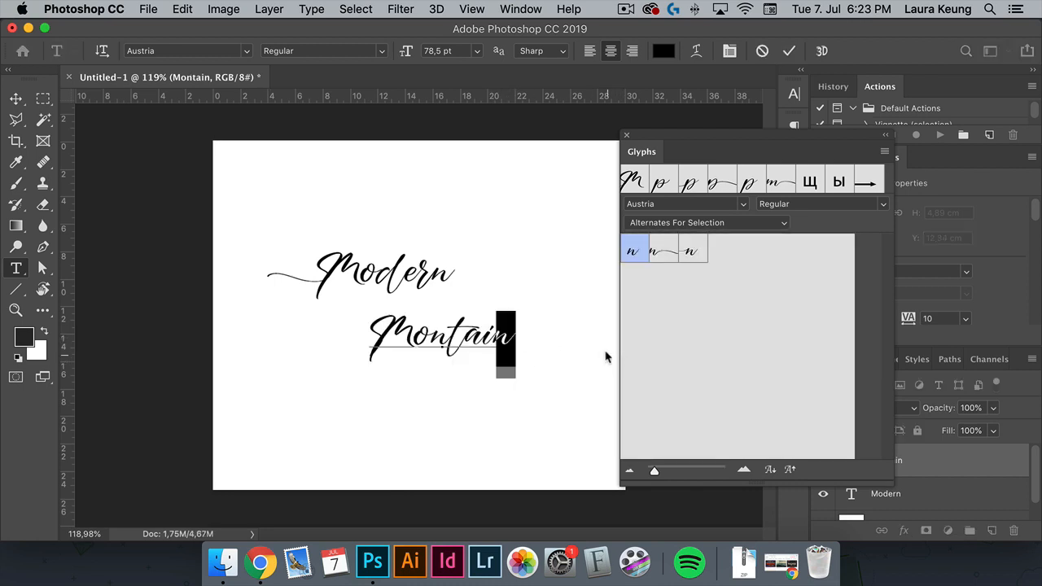
{"action": "left_click", "coordinate": [15, 97]}
{"action": "type", "text": "u"}
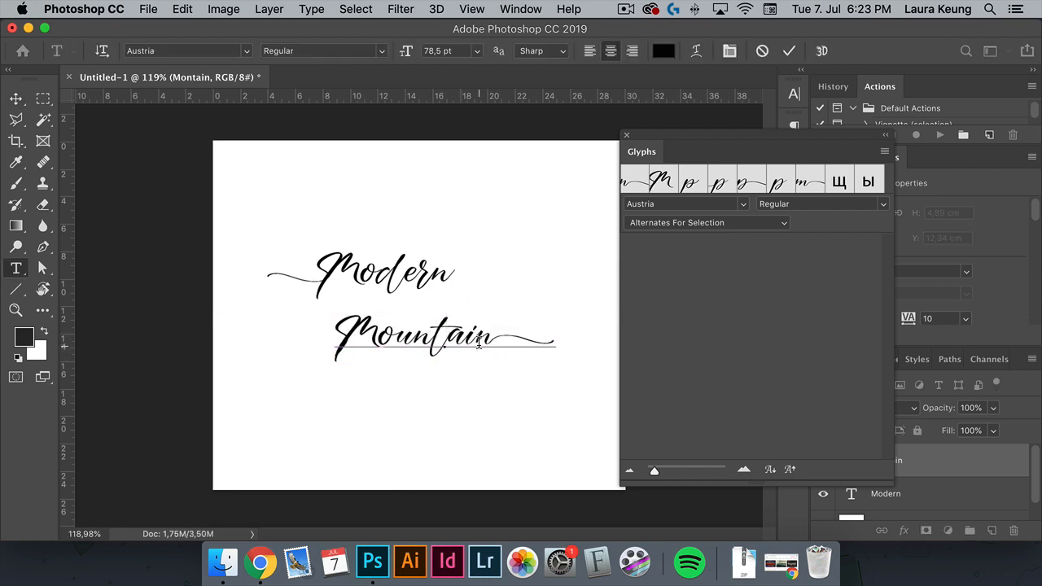
- Swap the t of Mountain for a looping alternate and the d of Modern for an alternate
{"action": "left_click", "coordinate": [383, 335]}
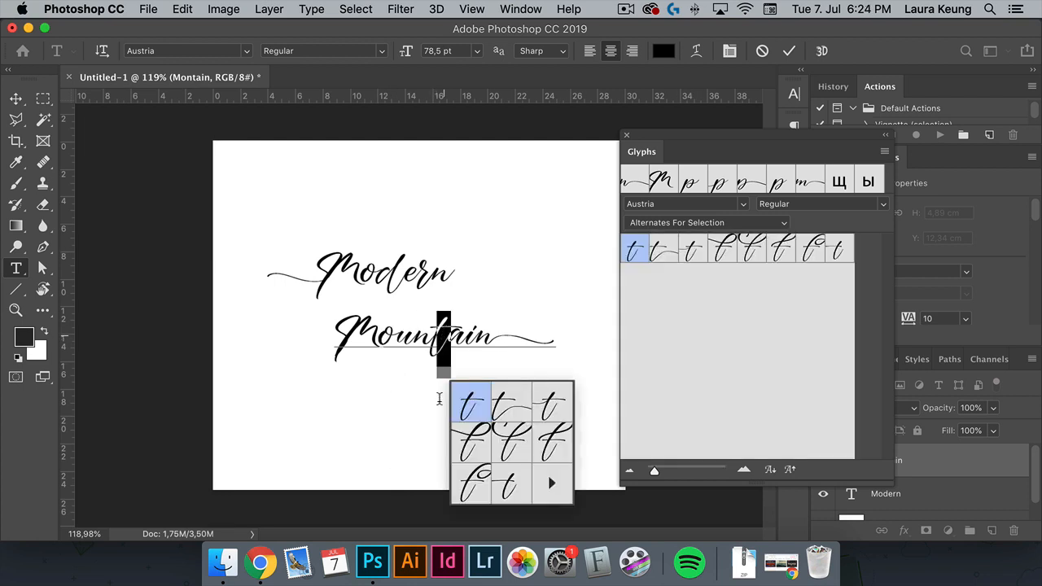
{"action": "left_click", "coordinate": [470, 405]}
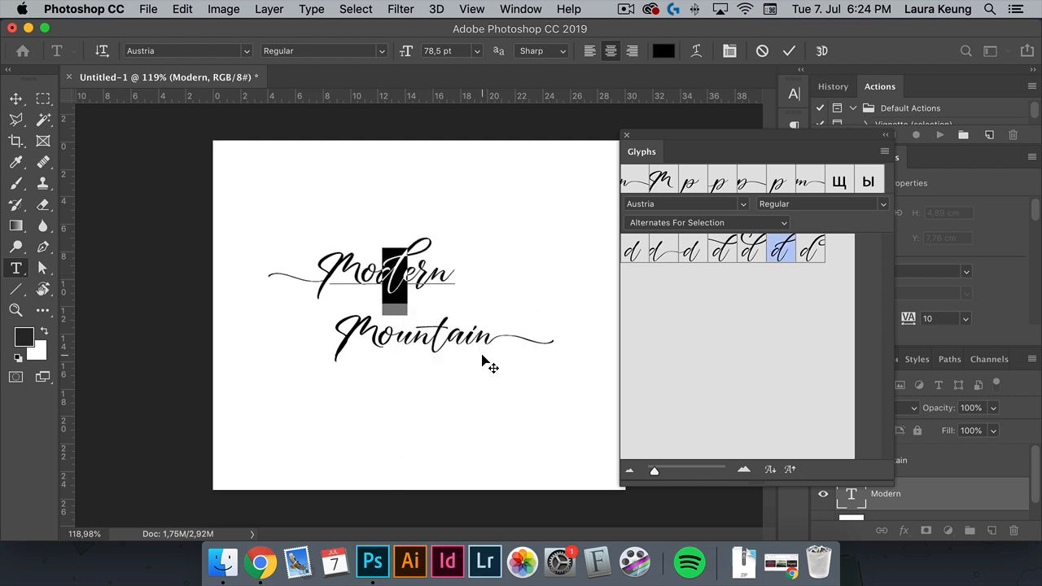
{"action": "left_click", "coordinate": [16, 98]}
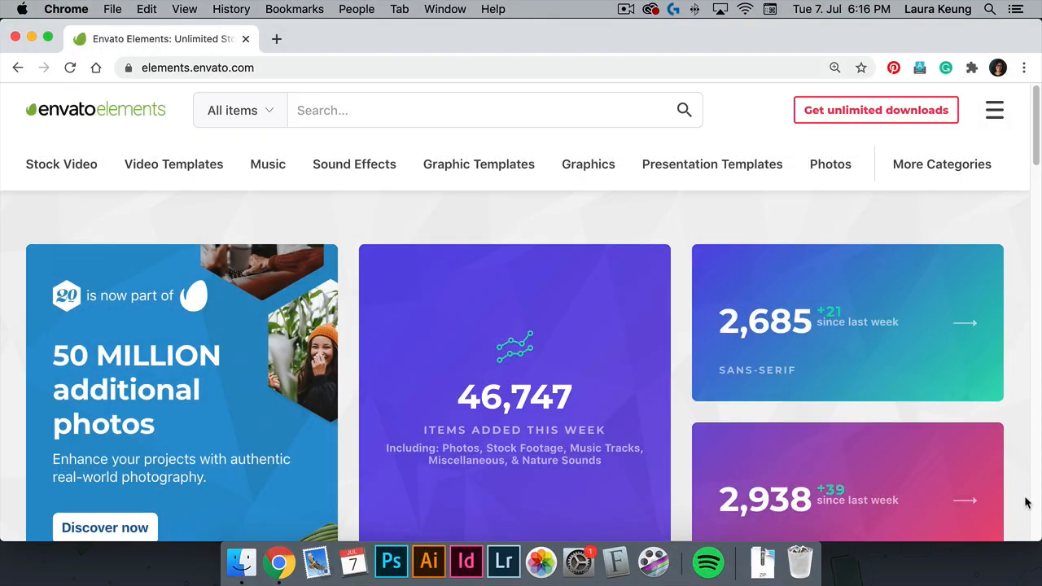
- Scroll the swashes search results and expand the Fonts section to all 2,173 font matches
{"action": "scroll", "scroll_direction": "down", "scroll_amount": 3}
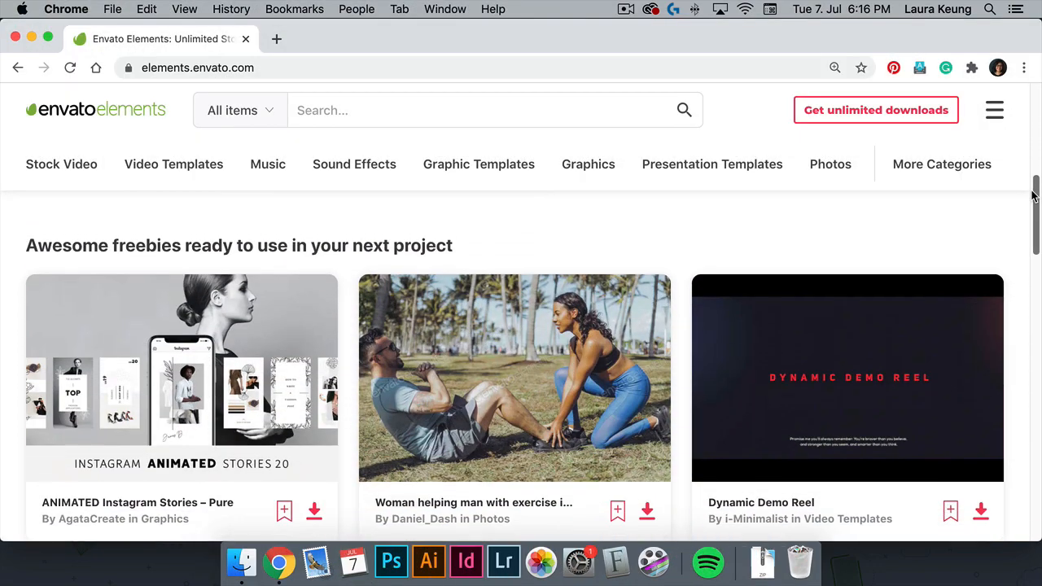
{"action": "scroll", "scroll_direction": "down", "scroll_amount": 3}
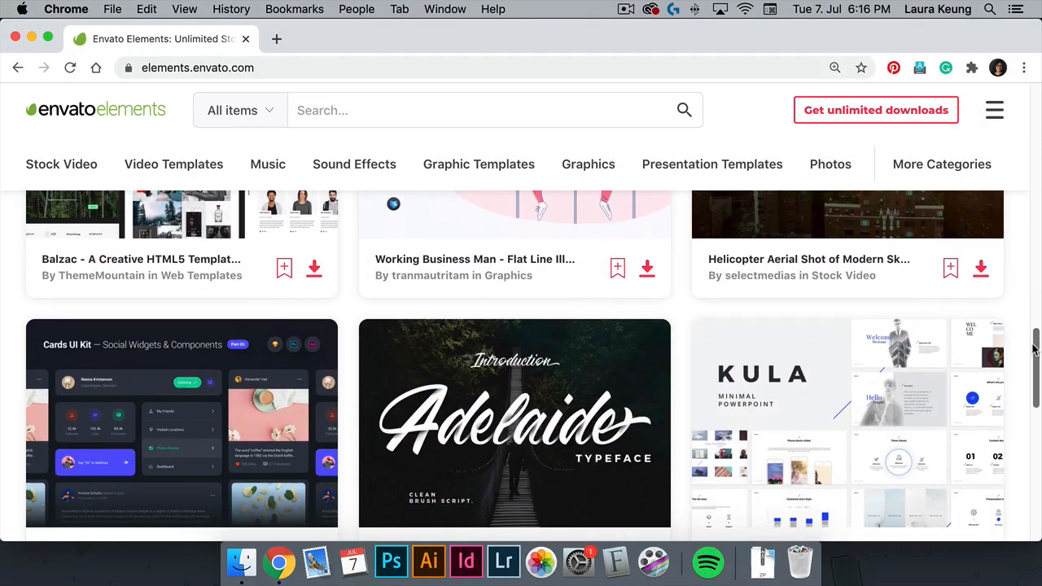
{"action": "scroll", "scroll_direction": "down", "scroll_amount": 3}
{"action": "type", "text": "swashes"}
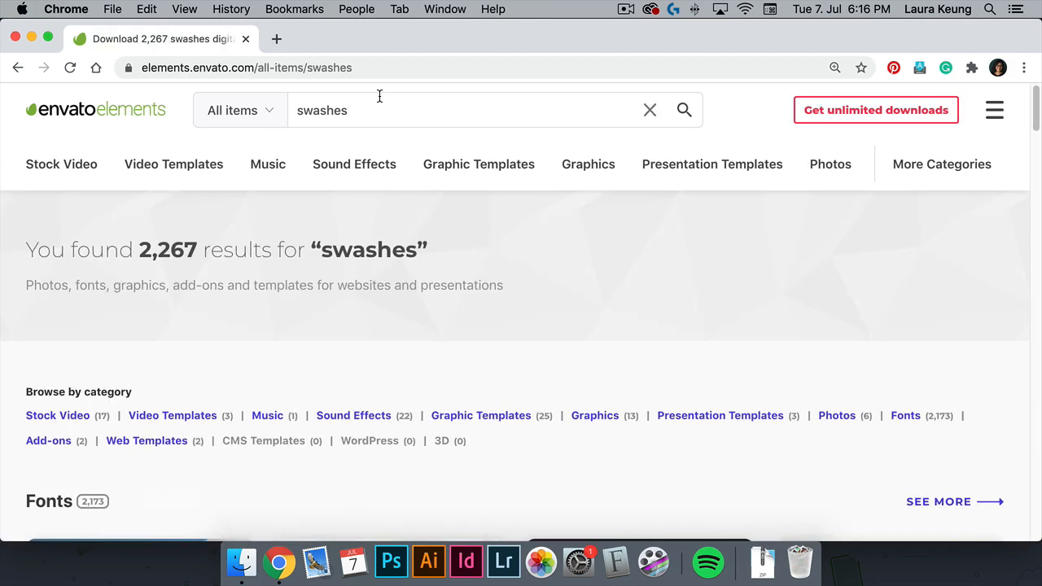
{"action": "scroll", "scroll_direction": "down", "scroll_amount": 3}
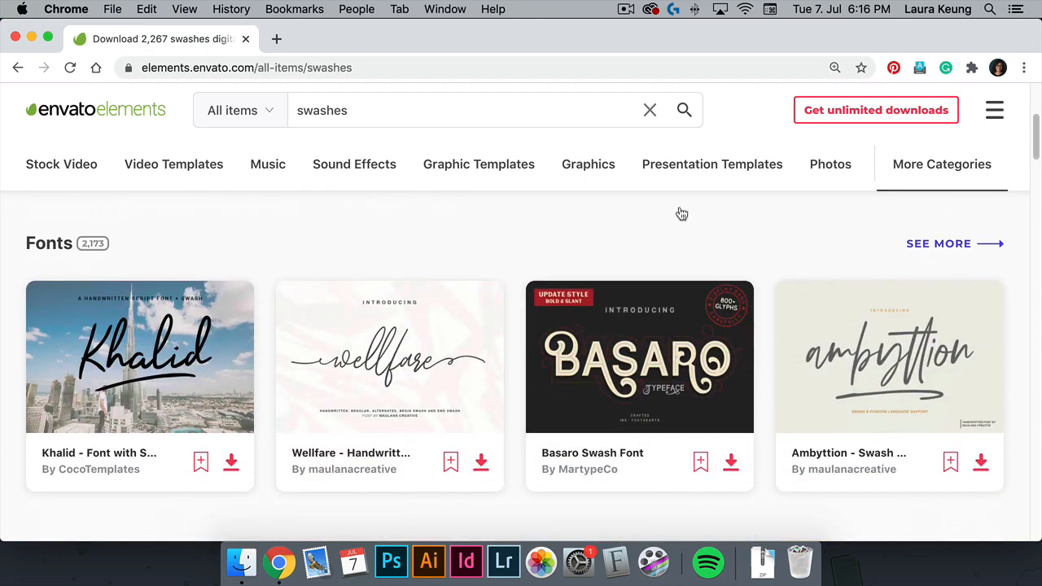
{"action": "left_click", "coordinate": [938, 244]}
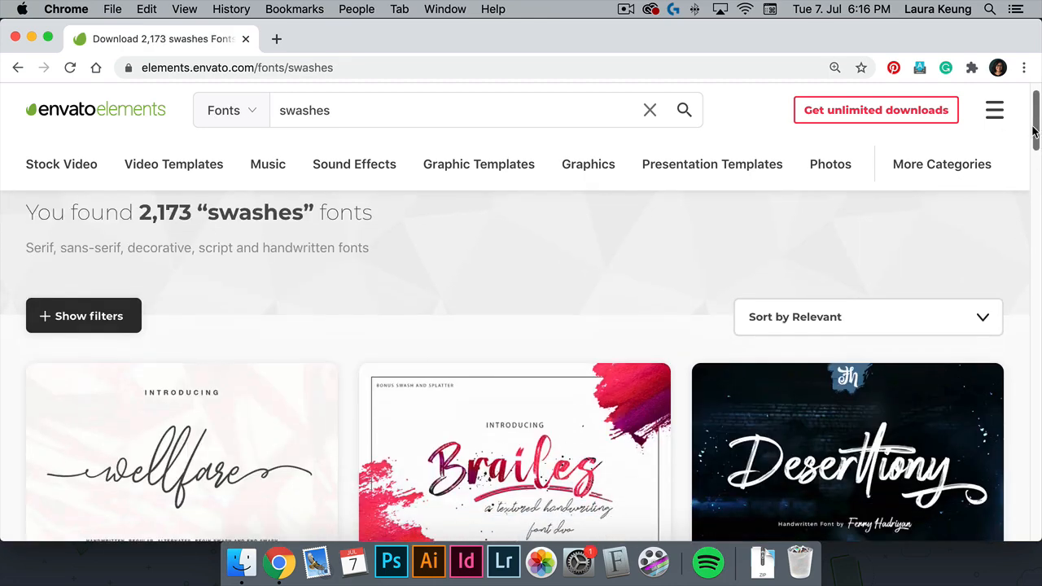
{"action": "scroll", "scroll_direction": "down", "scroll_amount": 3}
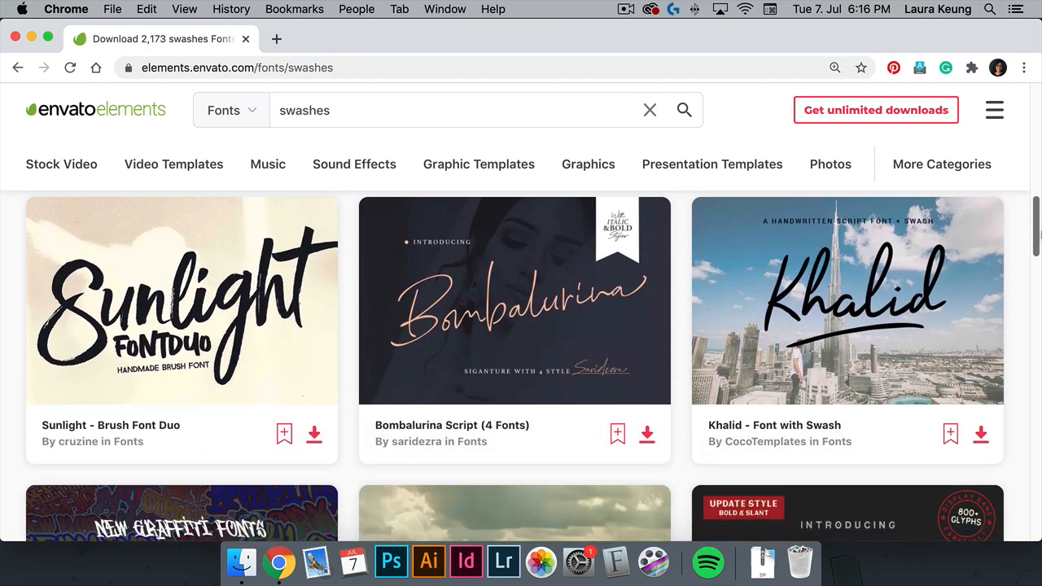